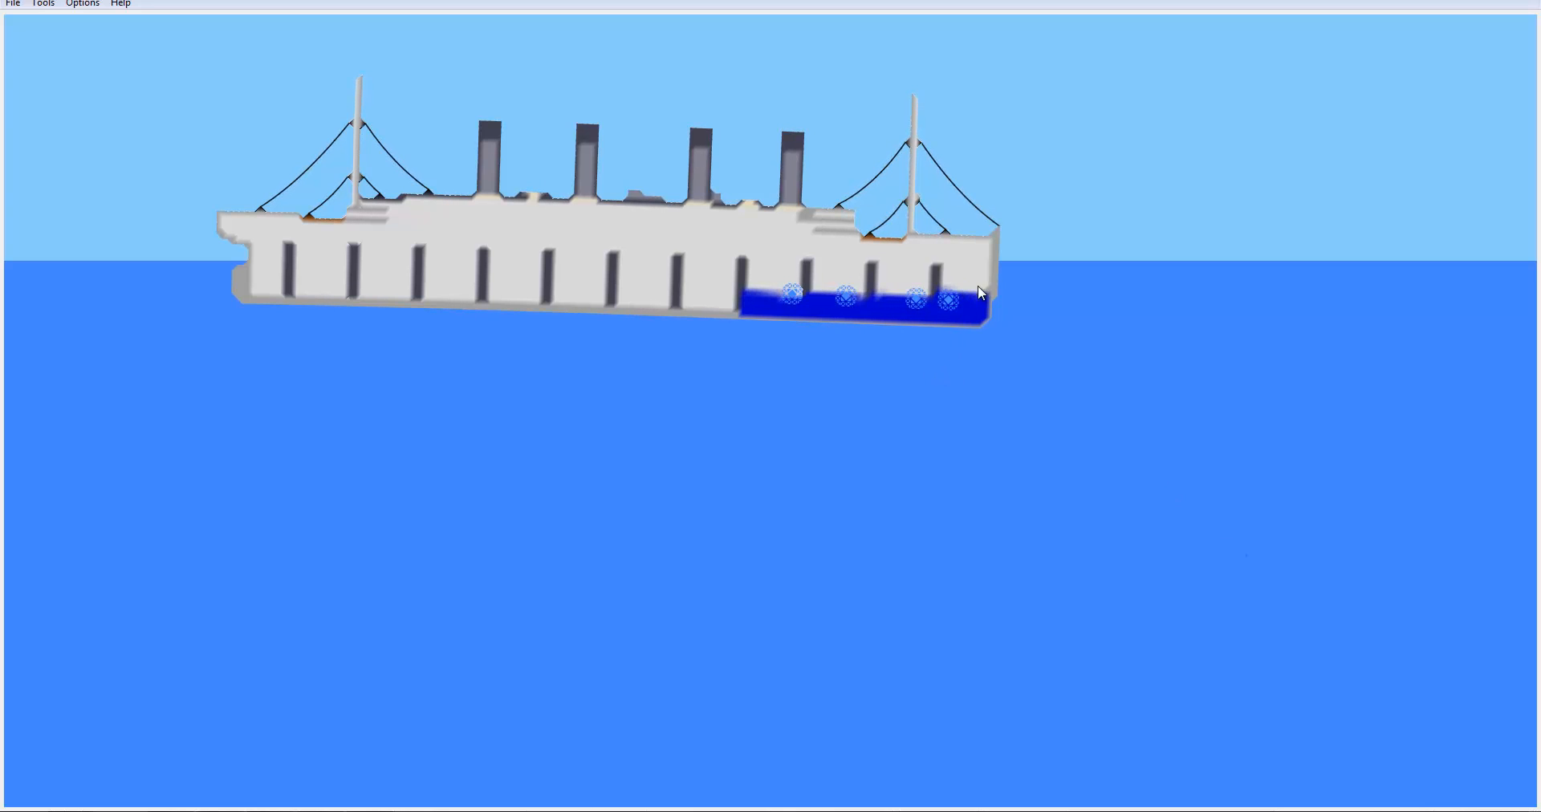
mouse_move(1007, 392)
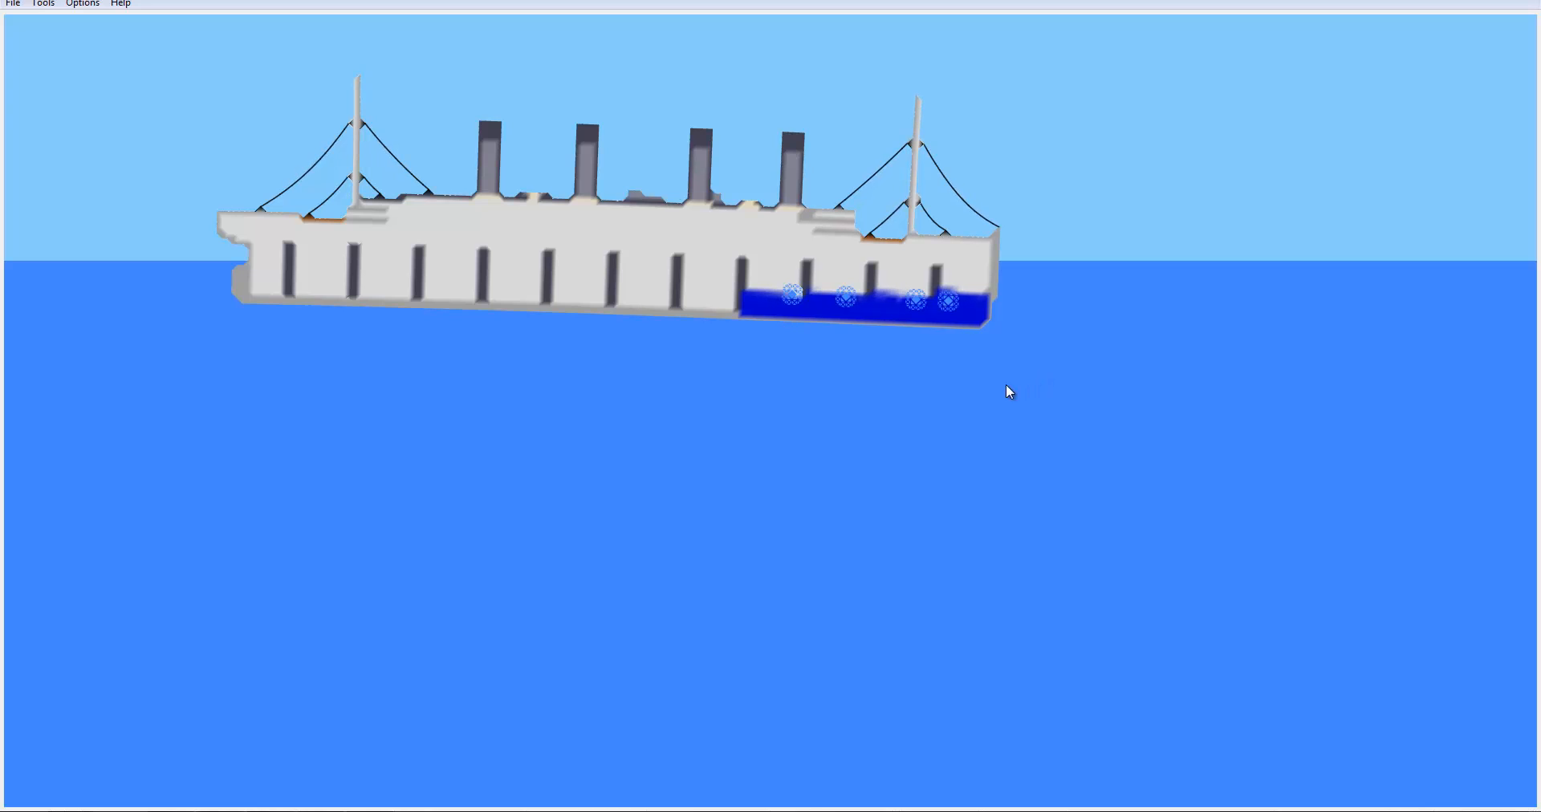